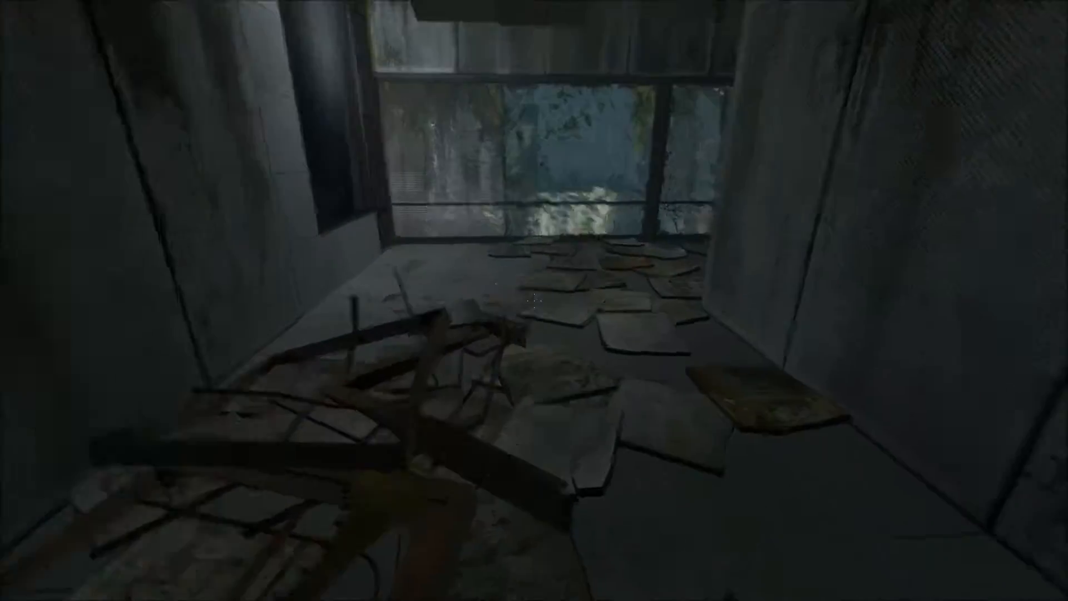
mouse_move(534, 301)
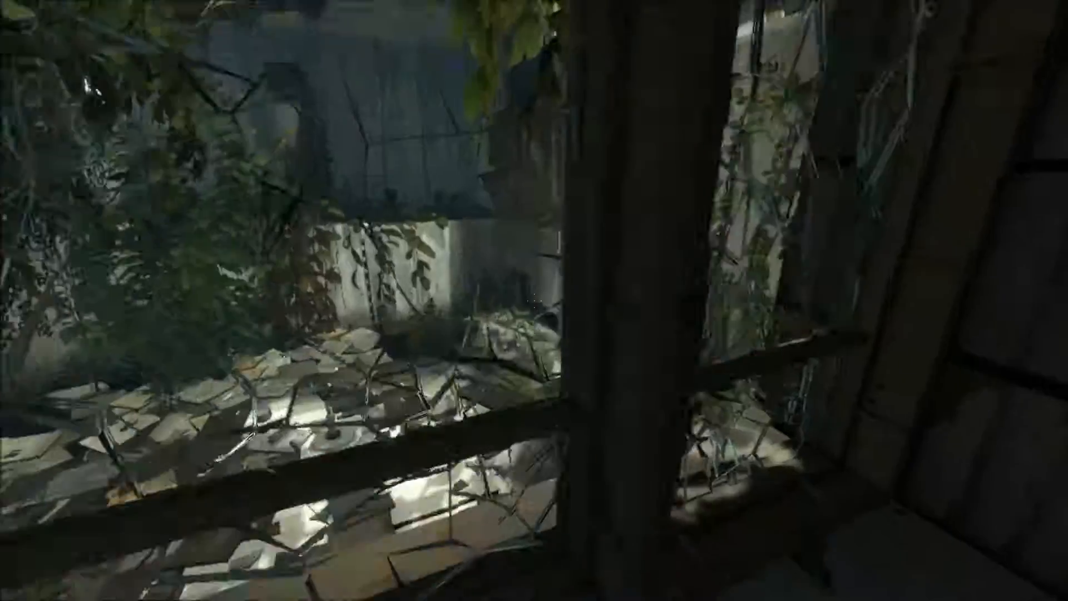
mouse_move(533, 301)
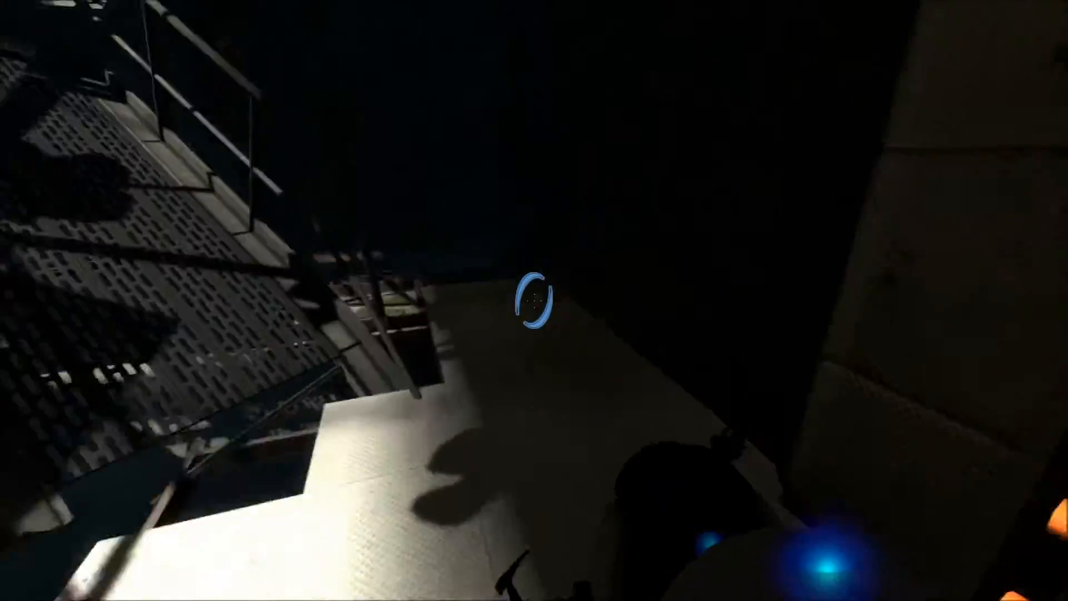
mouse_move(534, 300)
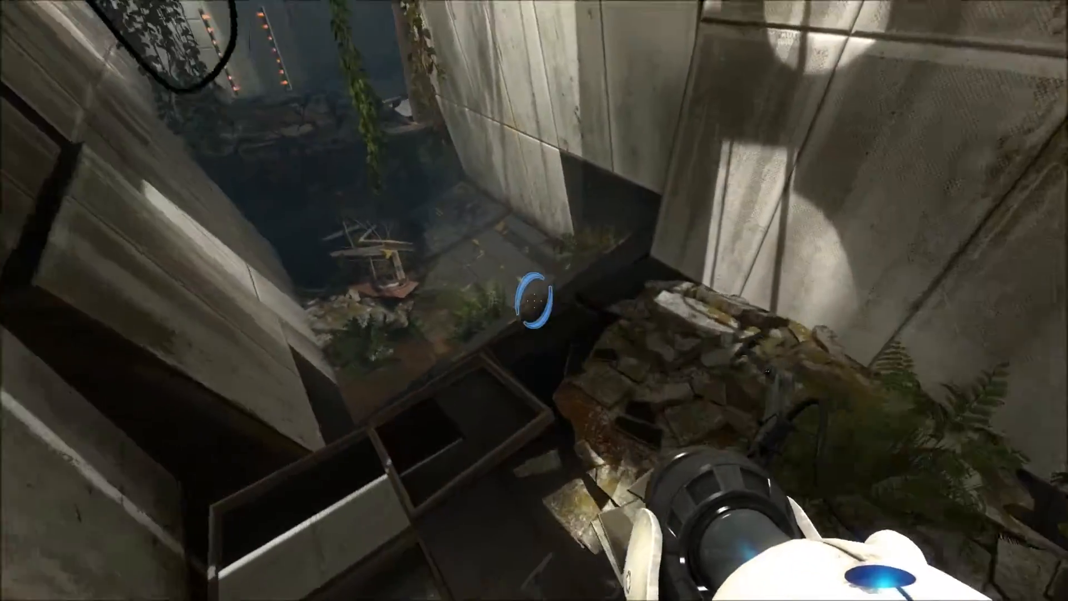
mouse_move(534, 300)
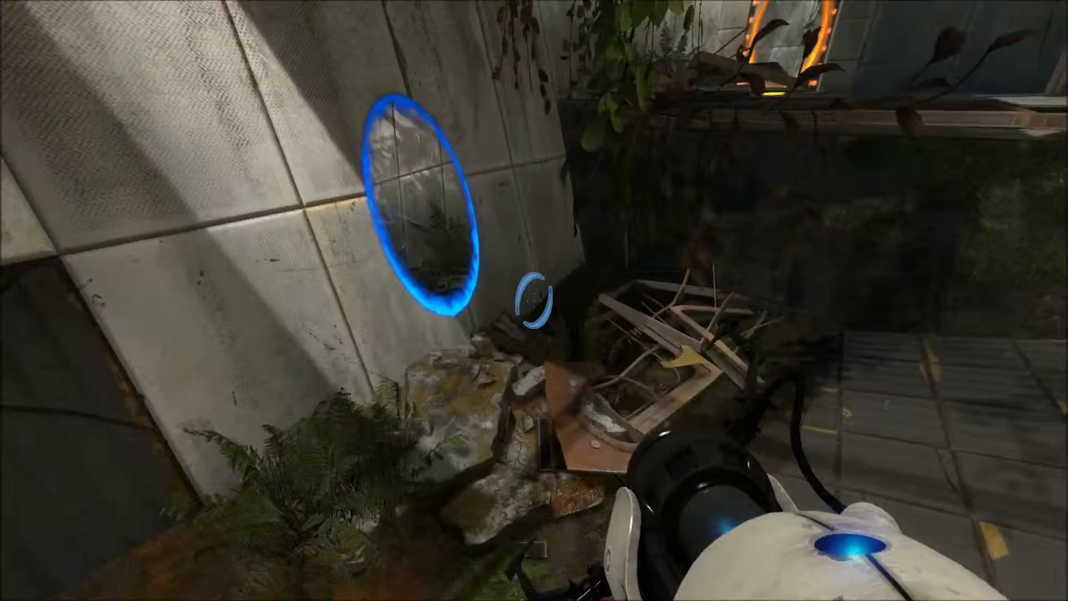
mouse_move(534, 301)
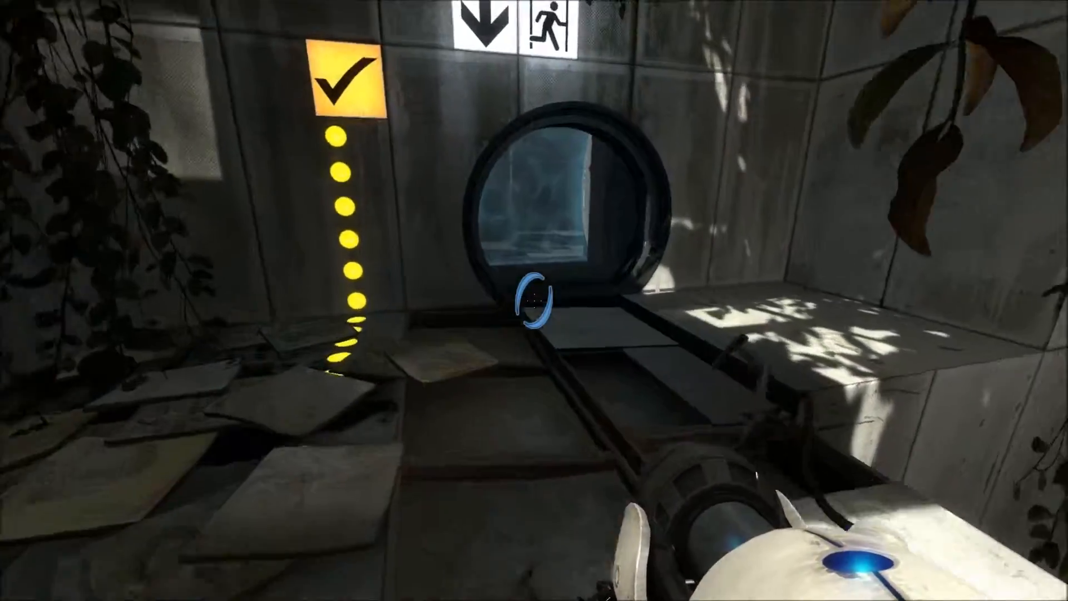
mouse_move(534, 300)
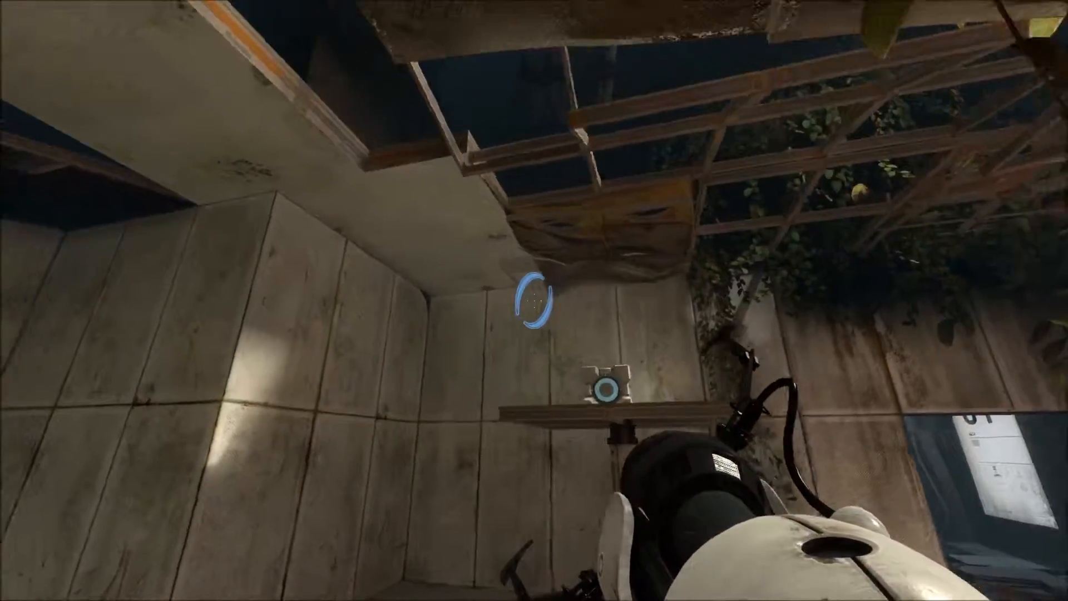
click(534, 300)
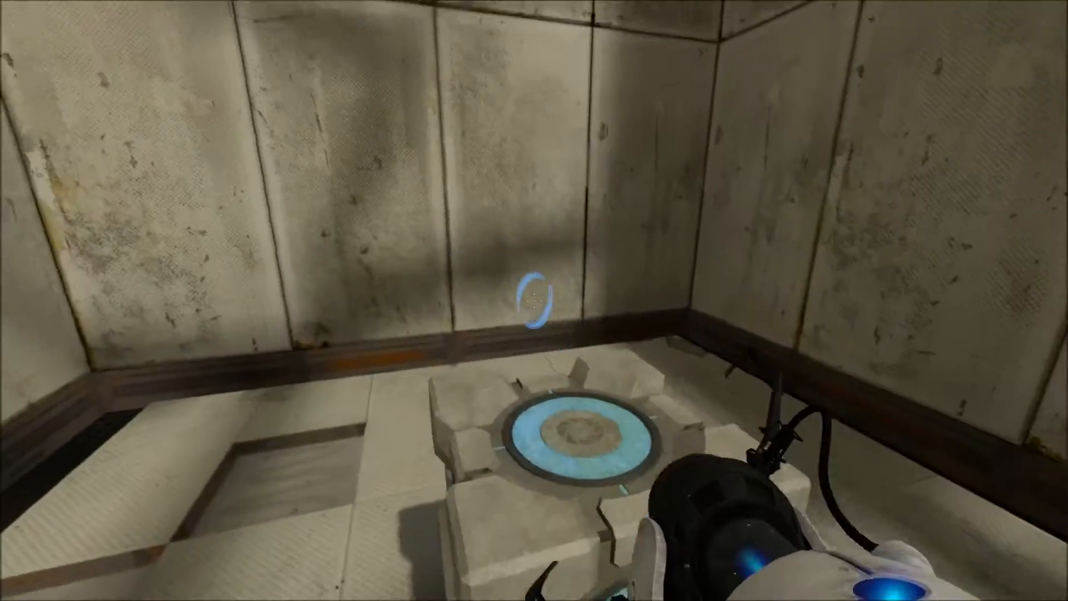
click(536, 300)
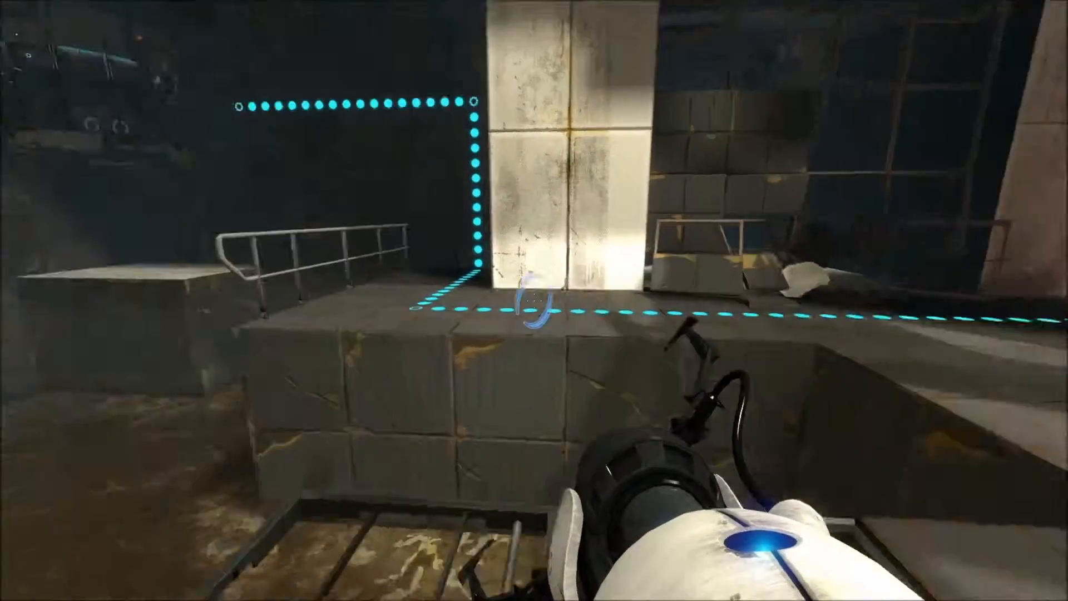
mouse_move(533, 300)
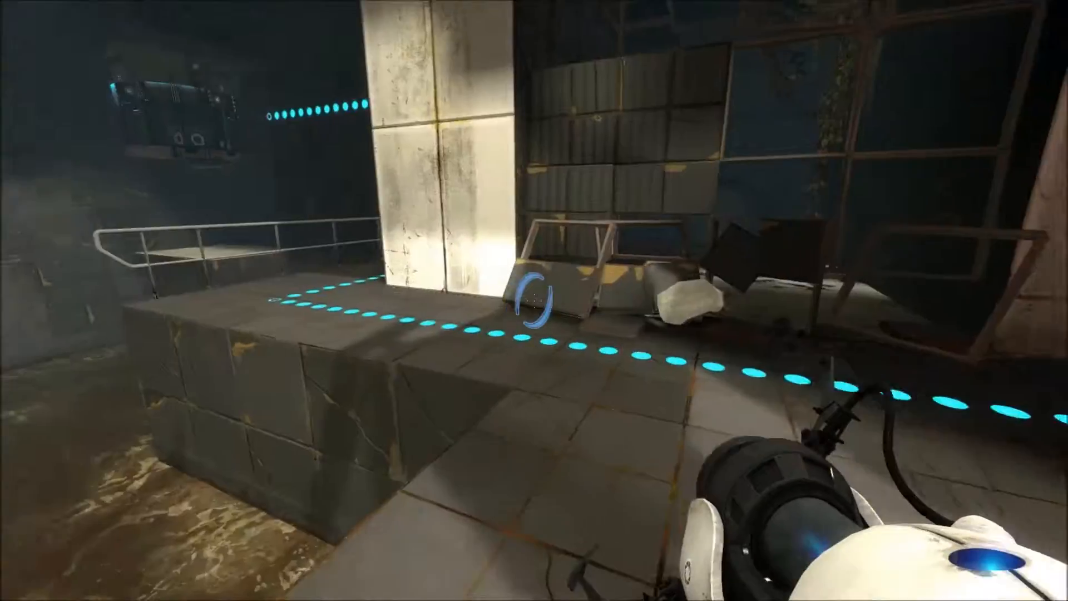
mouse_move(534, 300)
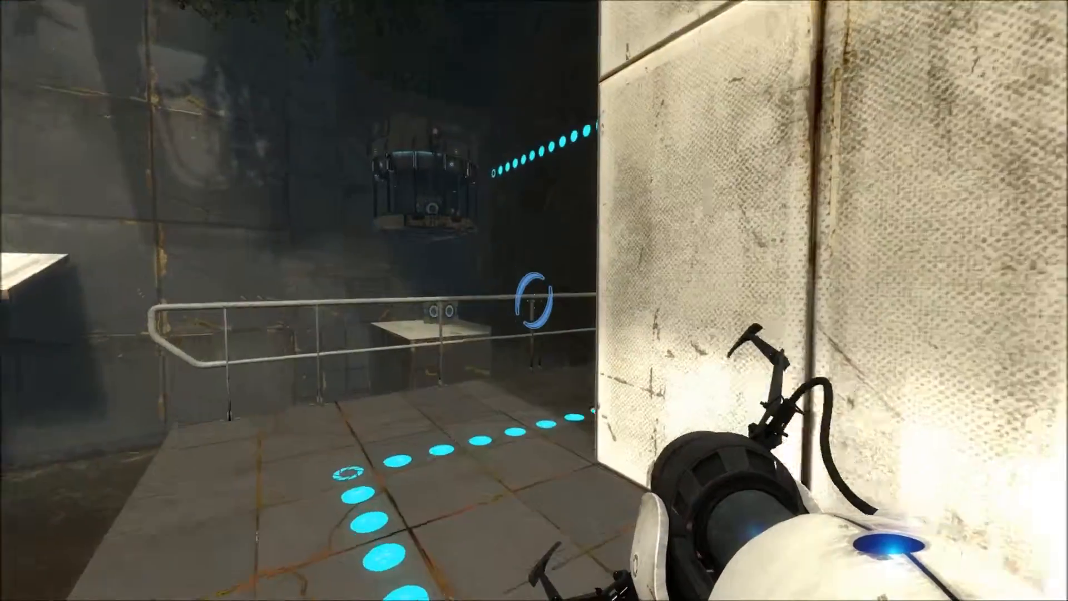
mouse_move(534, 300)
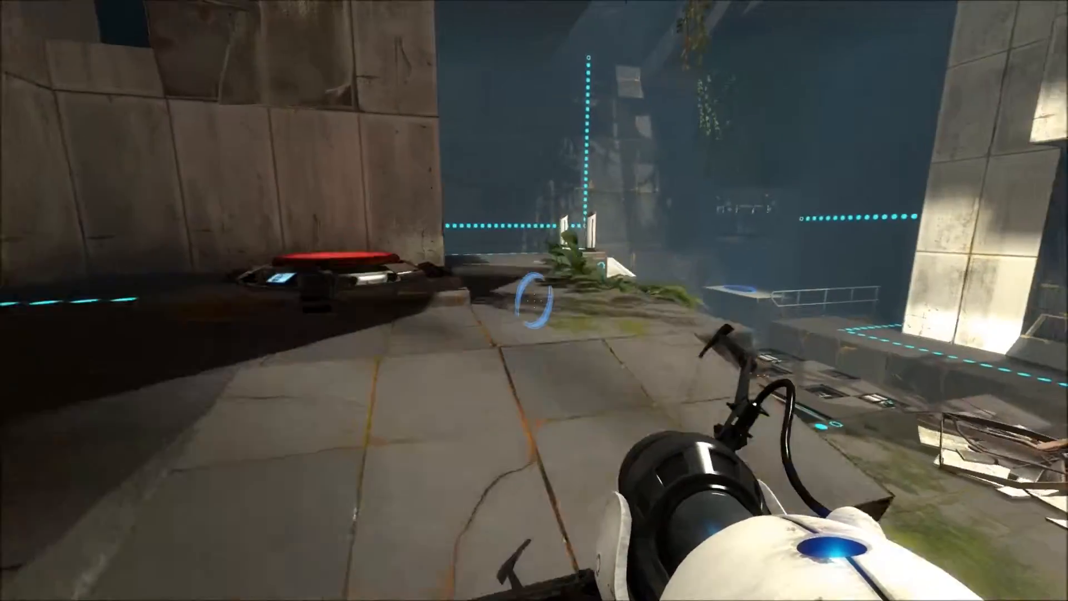
mouse_move(534, 300)
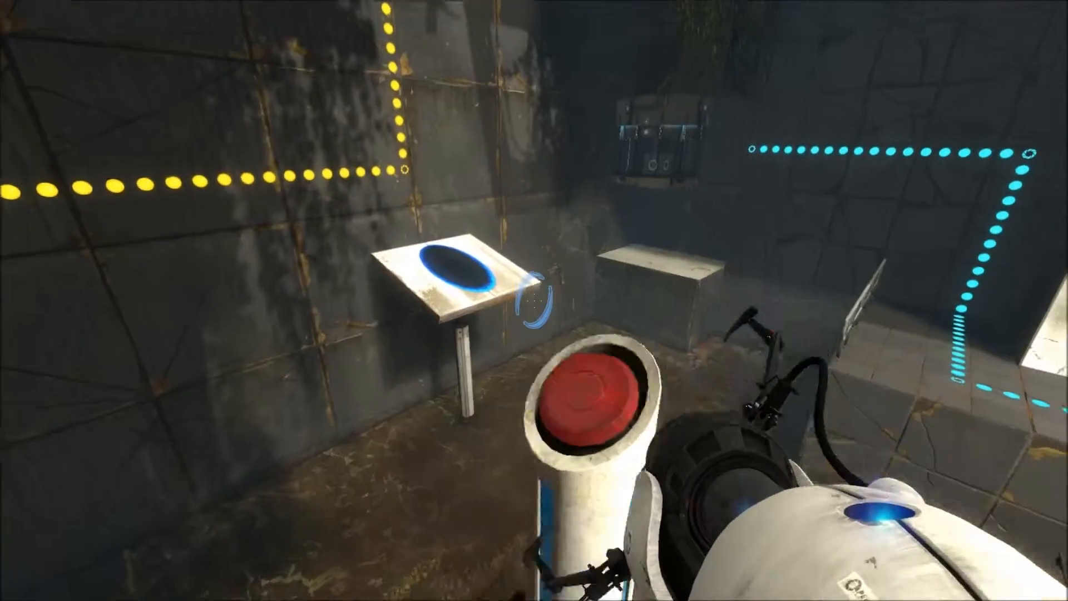
mouse_move(534, 301)
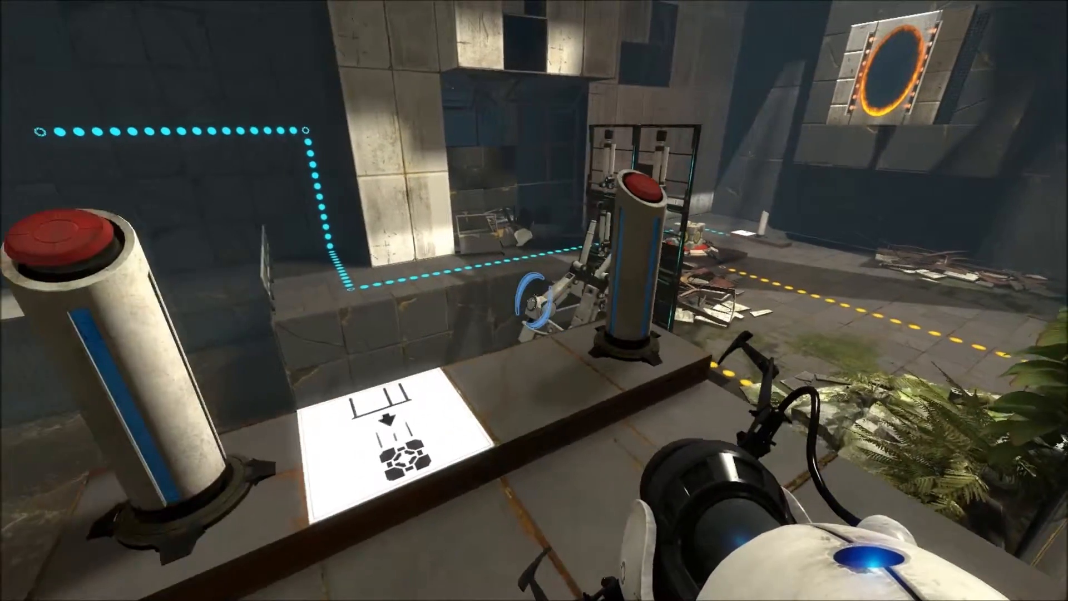
mouse_move(534, 300)
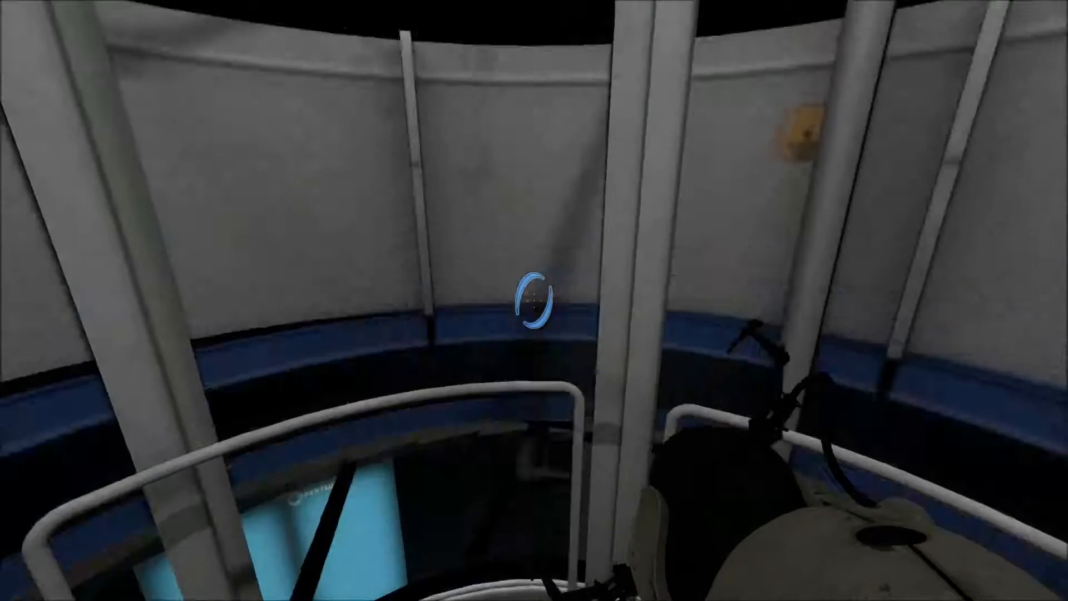
mouse_move(534, 300)
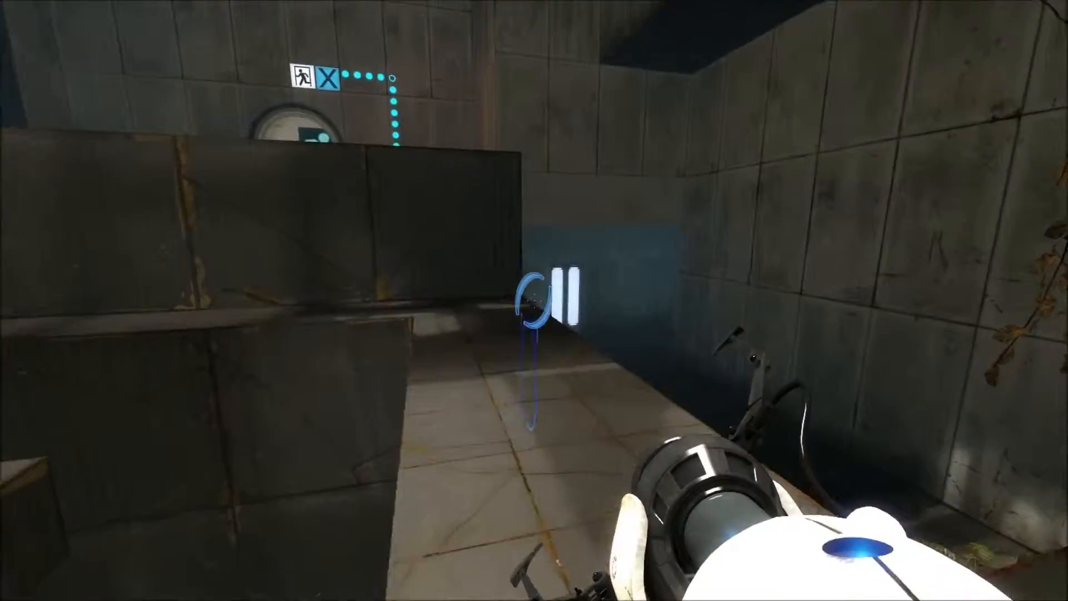
mouse_move(533, 300)
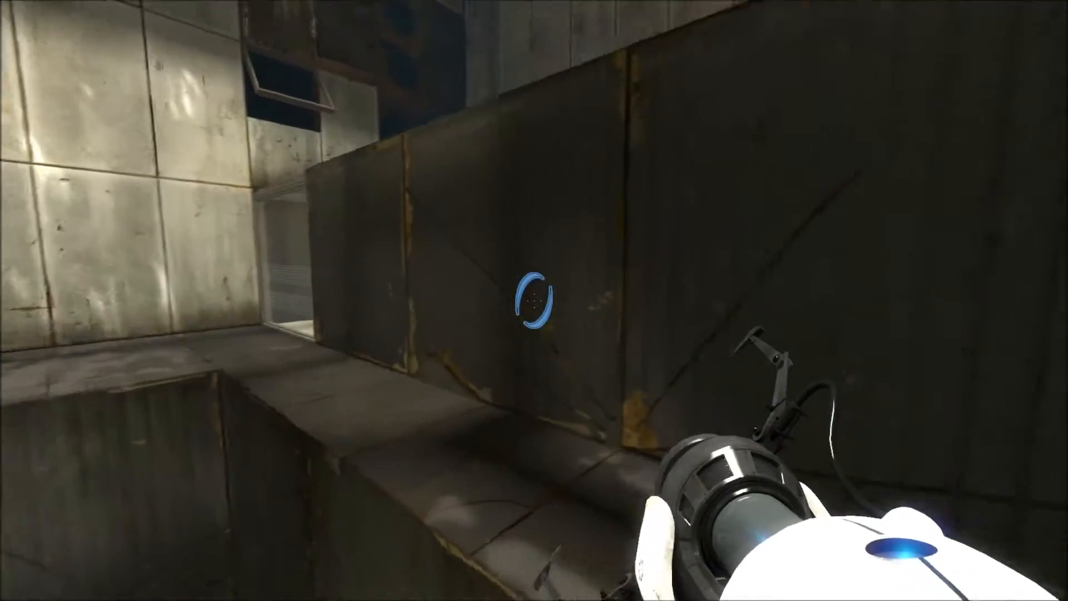